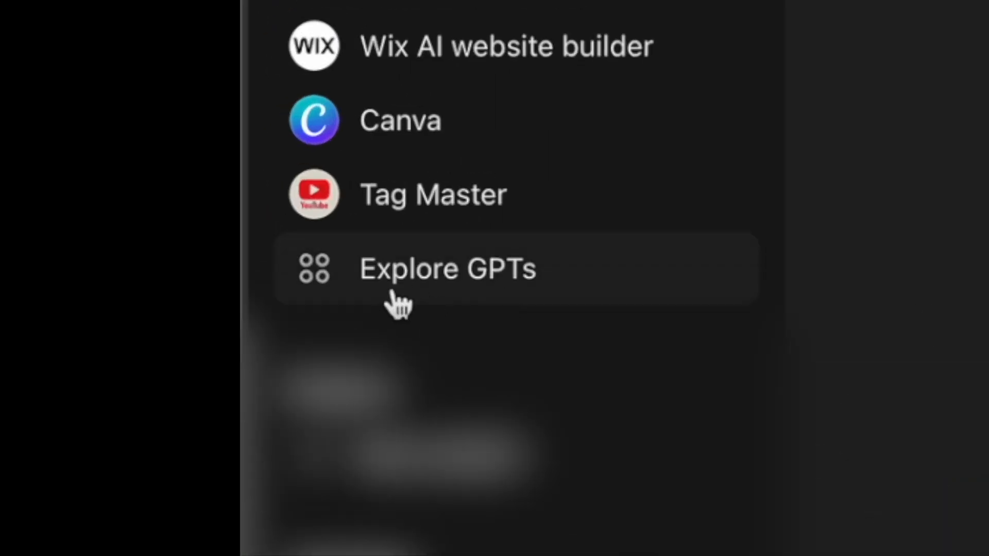
- Browse the custom GPTs to find the MJ Prompt Generator (V6)
click(445, 267)
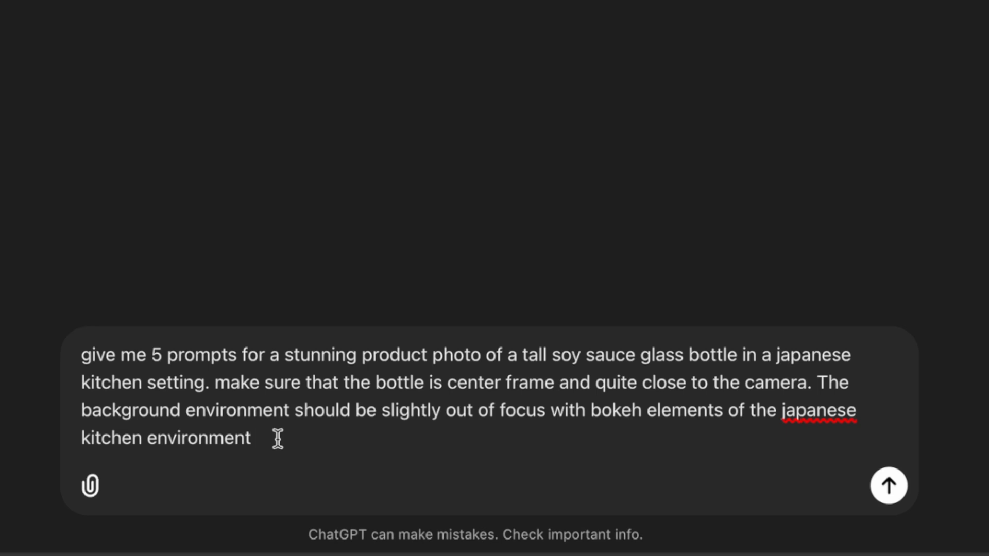
mouse_move(237, 371)
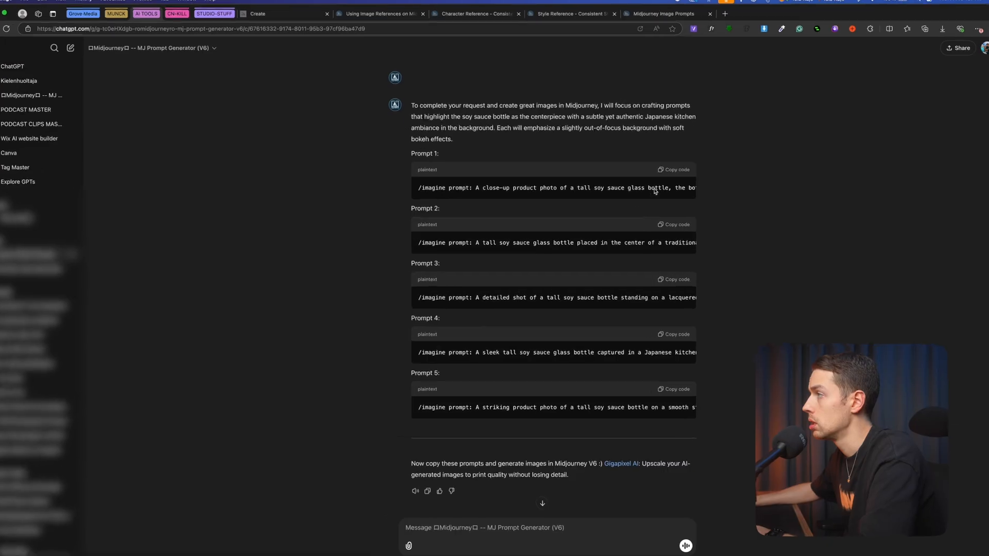
- Copy a generated prompt into Midjourney and enlarge the bamboo-mat bottle result
click(673, 169)
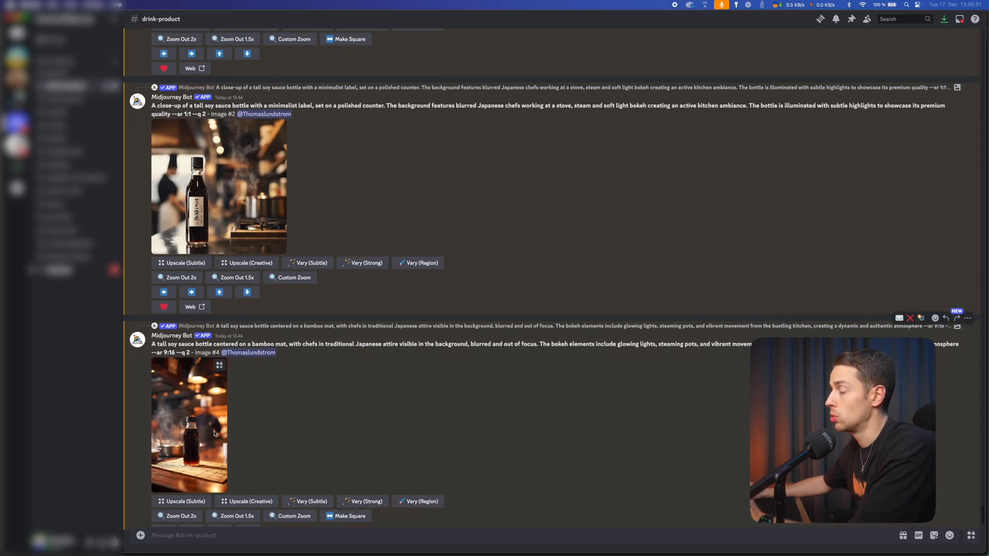
click(189, 422)
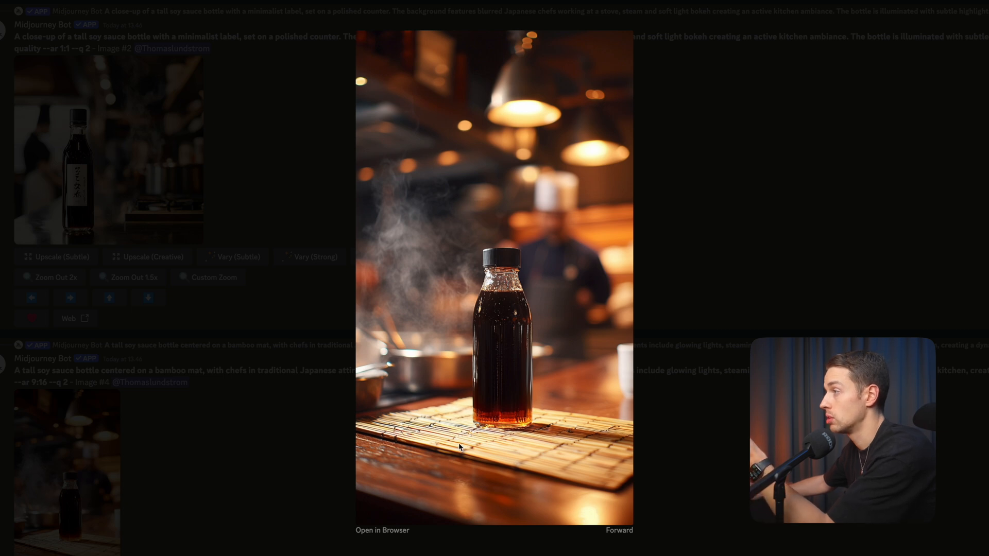
mouse_move(550, 365)
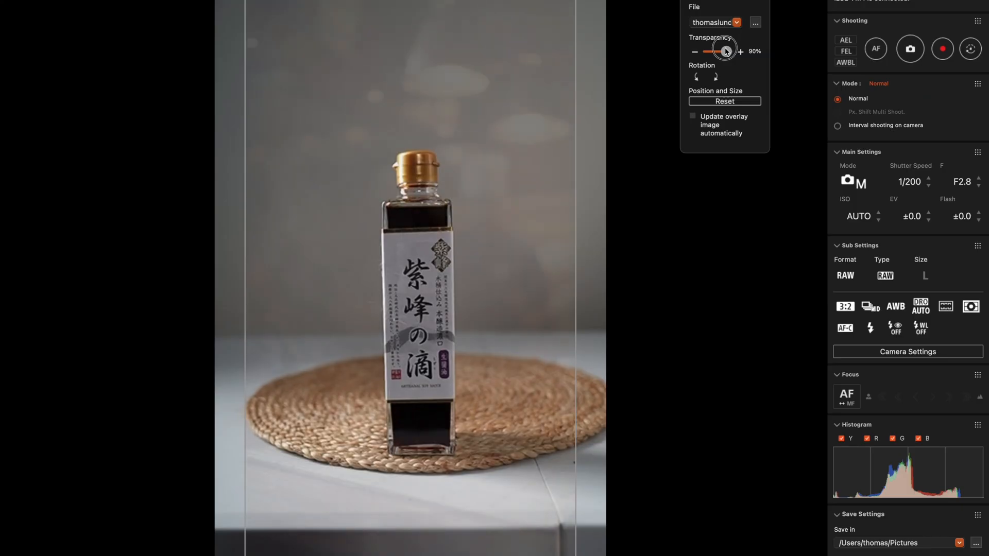
- Lower the overlay image transparency to about 50% to align the real bottle
drag(725, 51, 704, 52)
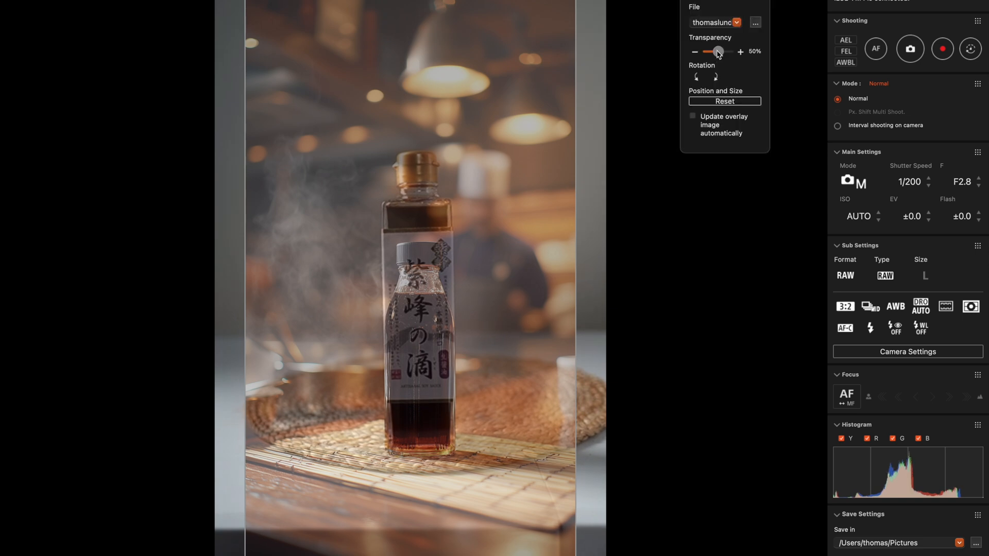
drag(716, 51, 725, 52)
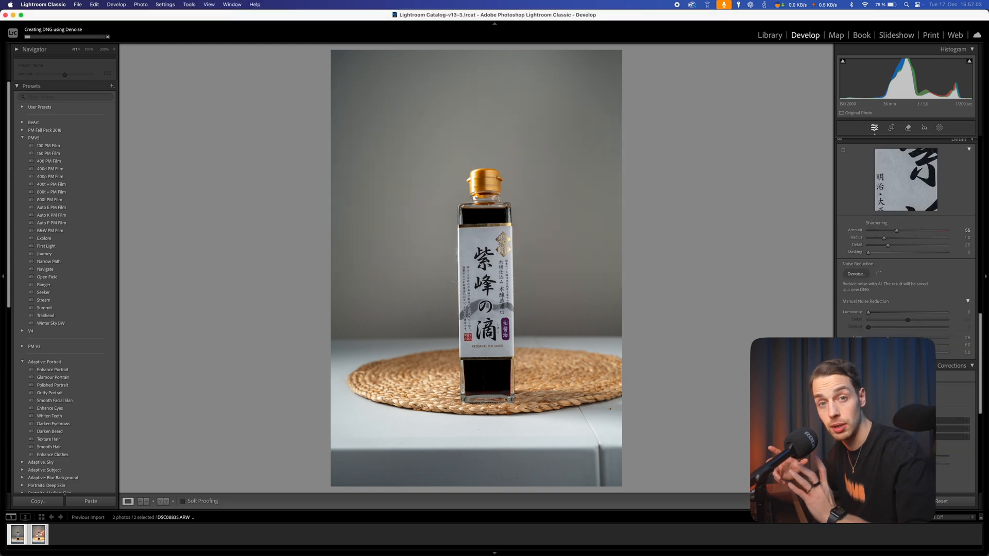
- Run Denoise on the bottle photo to create the enhanced DNG
click(265, 94)
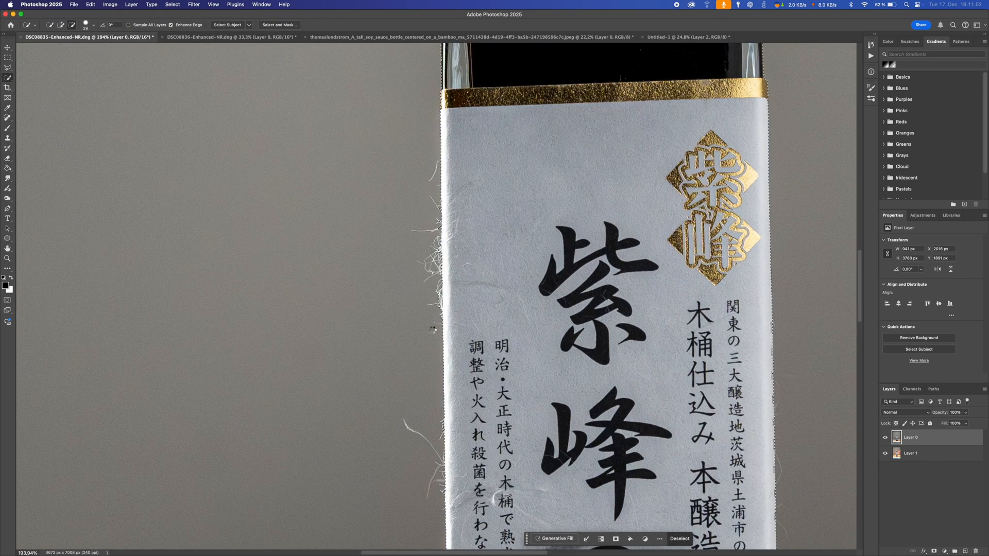
- Refine the Quick Selection along the bottle's edge before copying it out
click(917, 338)
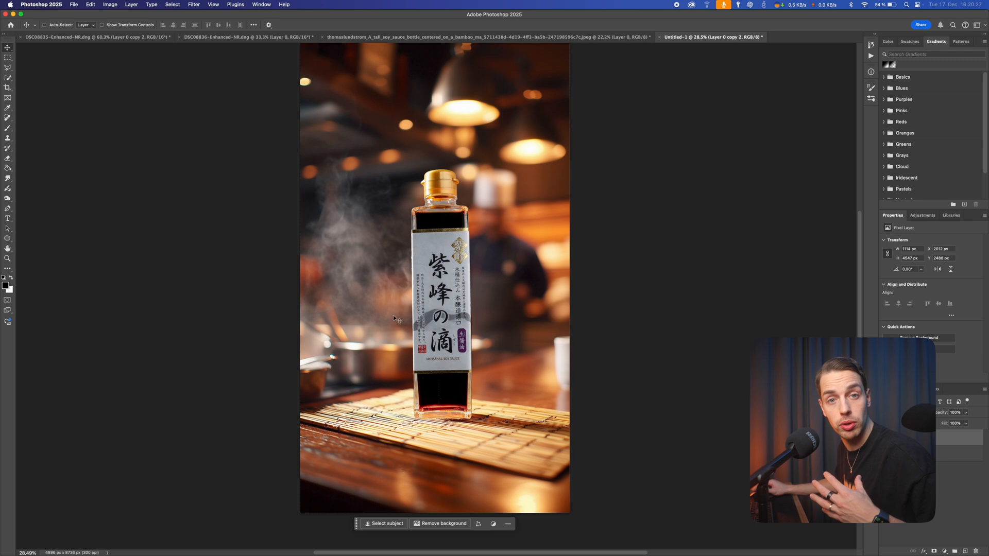
- Start Neural Filters Harmonization with Layer 2 as the reference layer
click(194, 4)
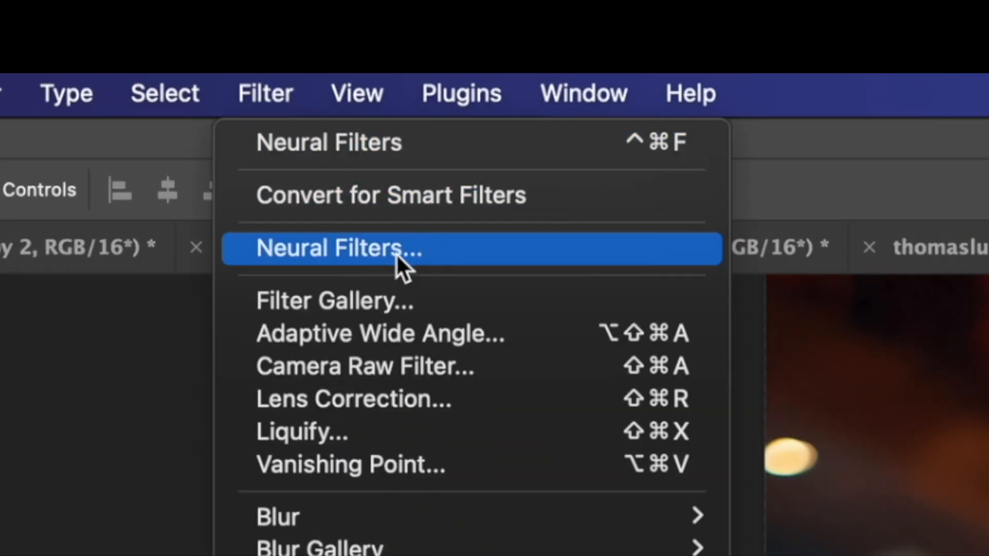
click(339, 249)
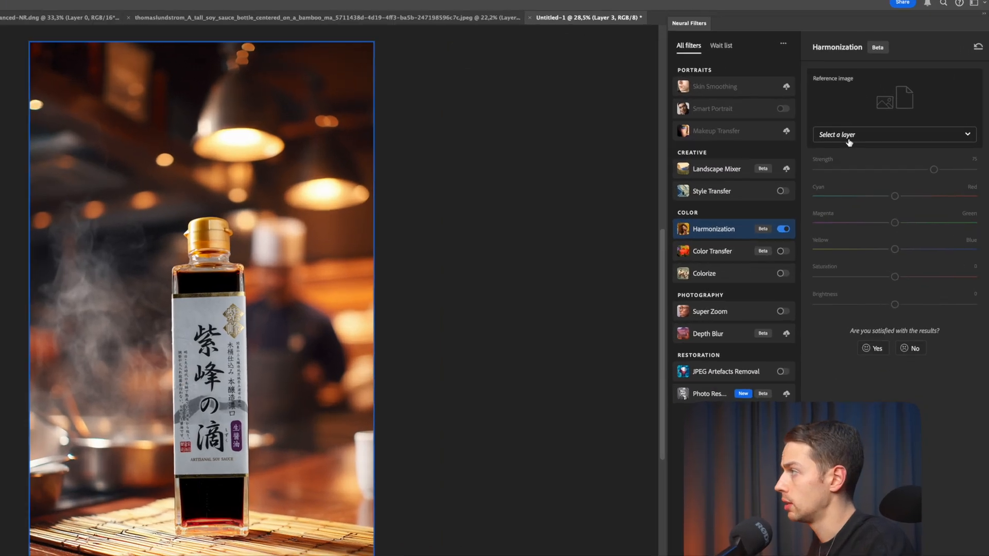
click(893, 134)
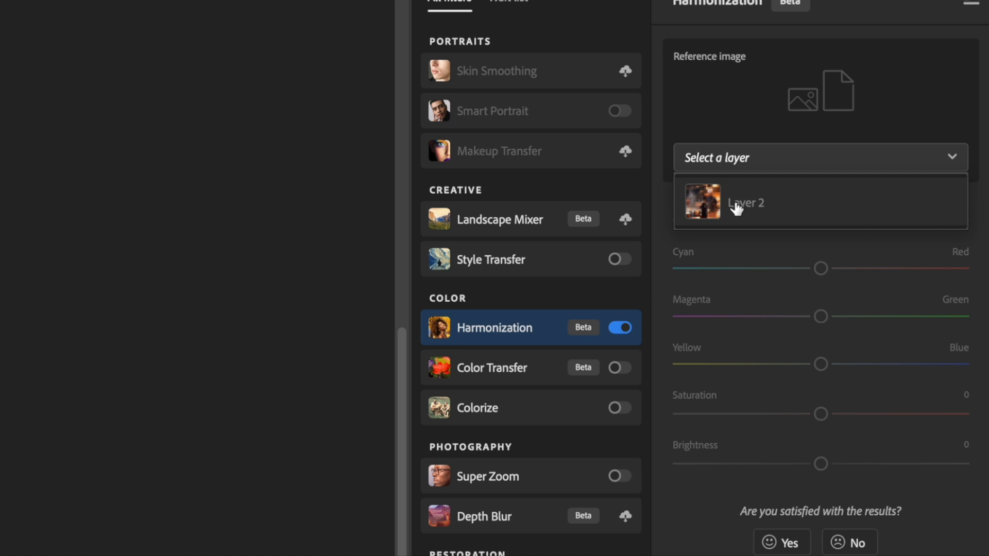
click(746, 202)
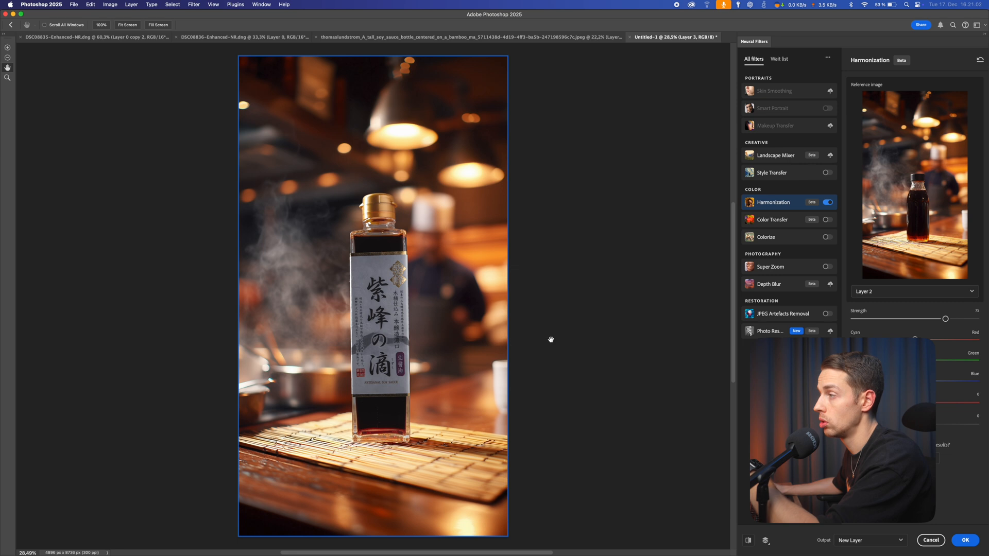
mouse_move(546, 334)
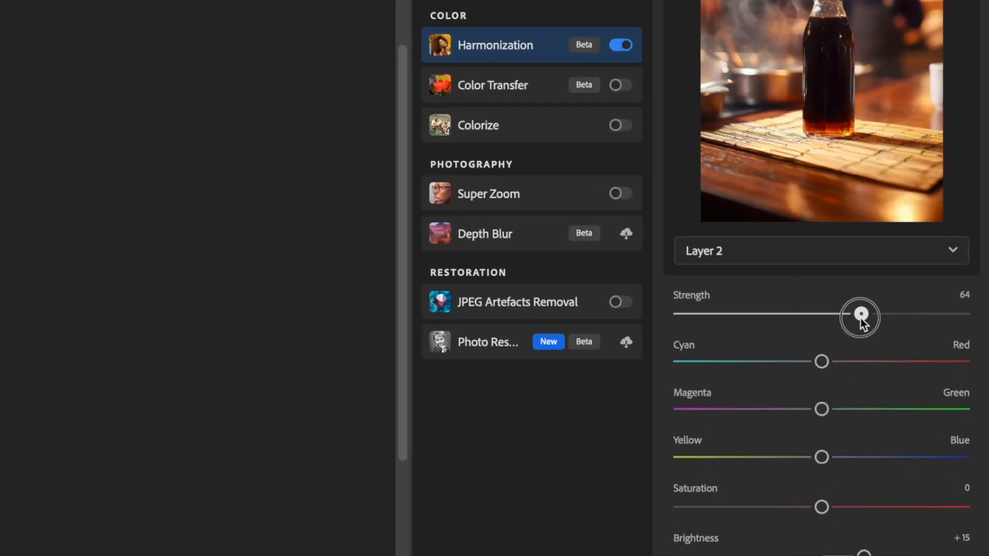
- Lower the harmonization strength and slightly raise saturation and brightness
drag(859, 317, 833, 314)
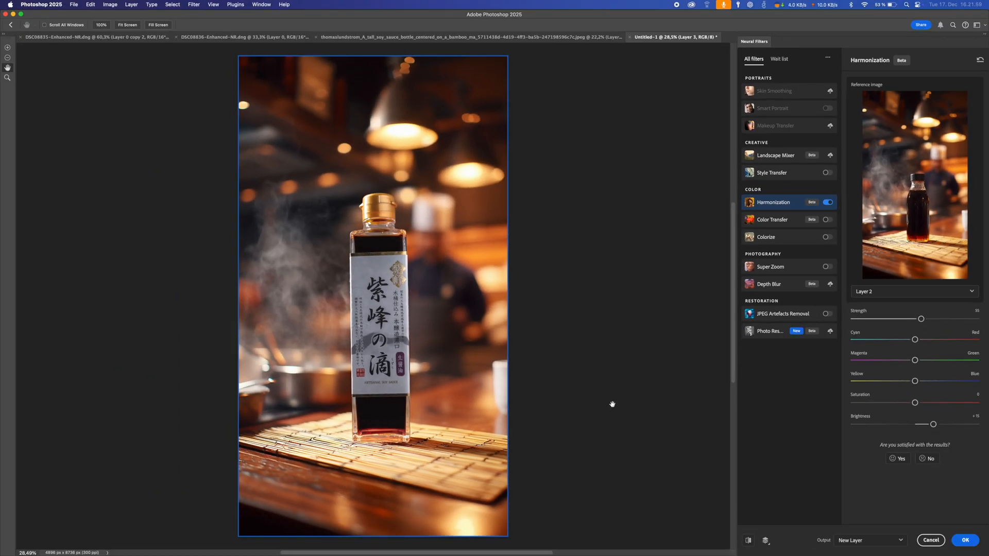
drag(914, 403, 920, 403)
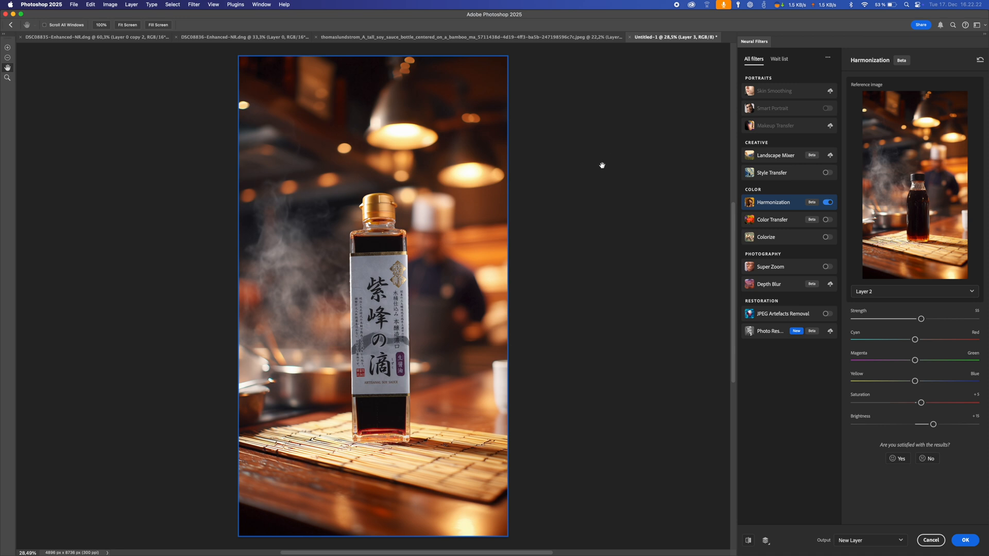
drag(938, 318, 911, 318)
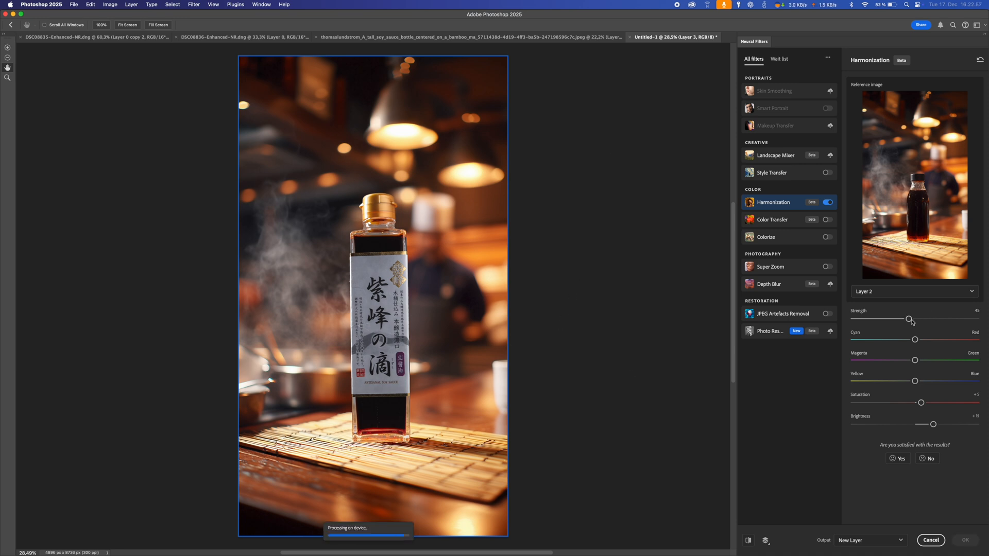
drag(919, 402, 926, 402)
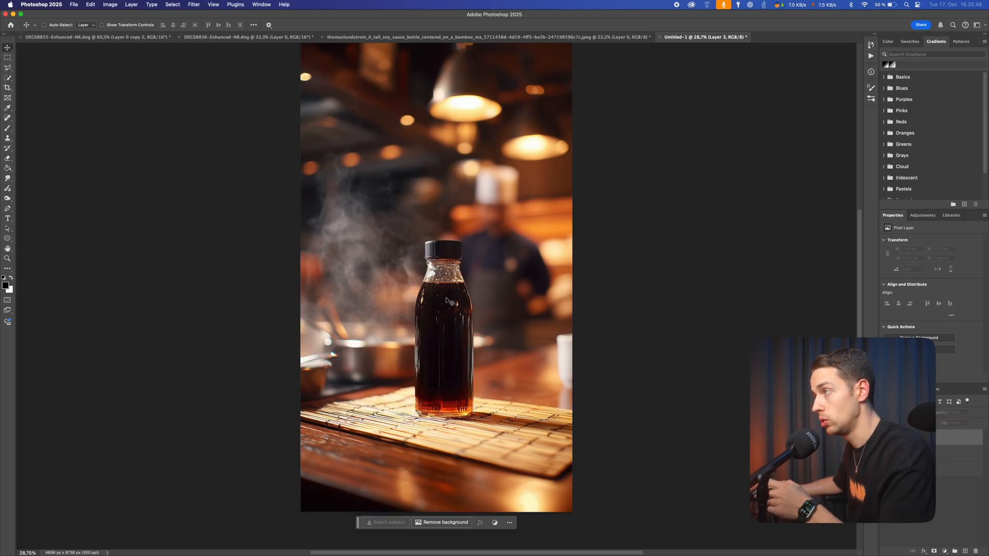
- Generate a 'Shadow' fill beneath the bottle on the bamboo mat
click(962, 280)
text(Shadow)
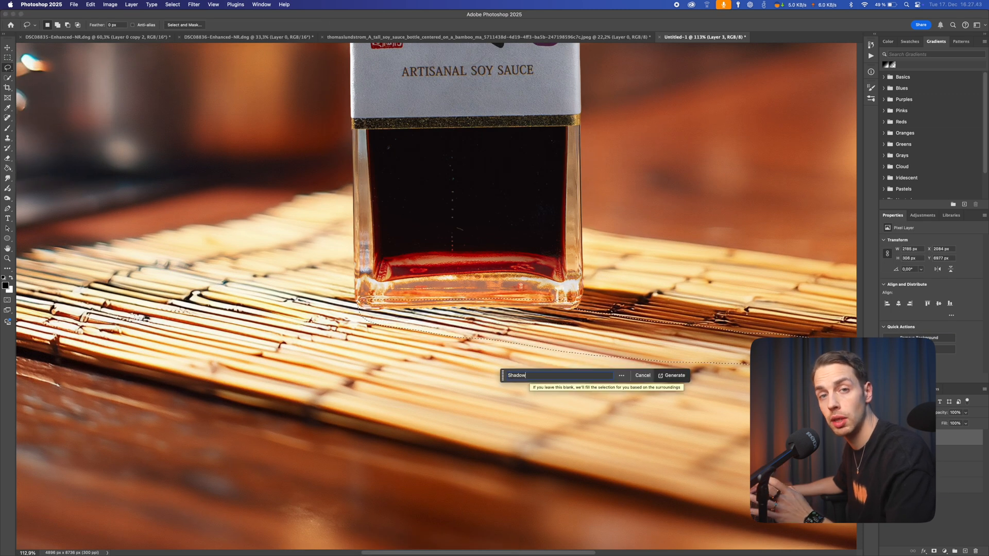
click(674, 375)
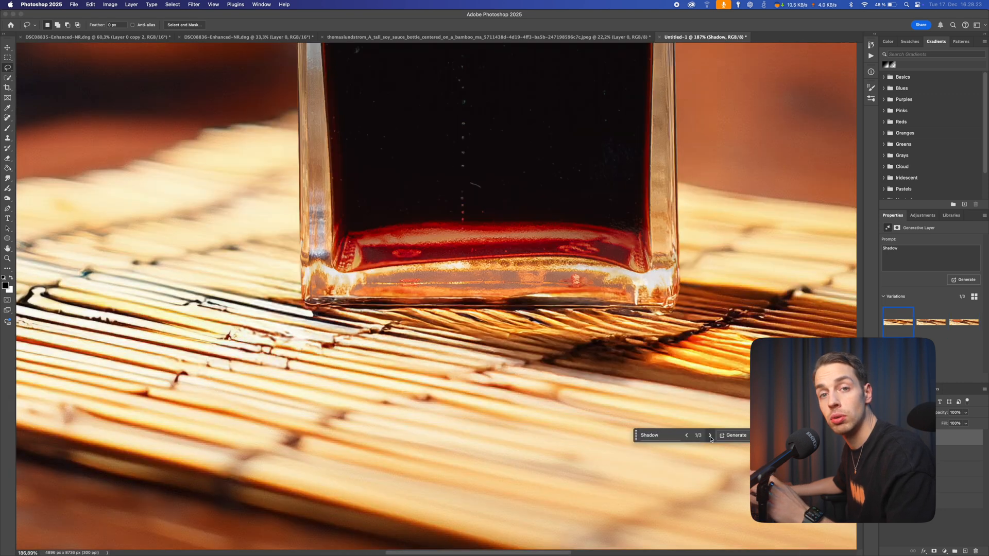